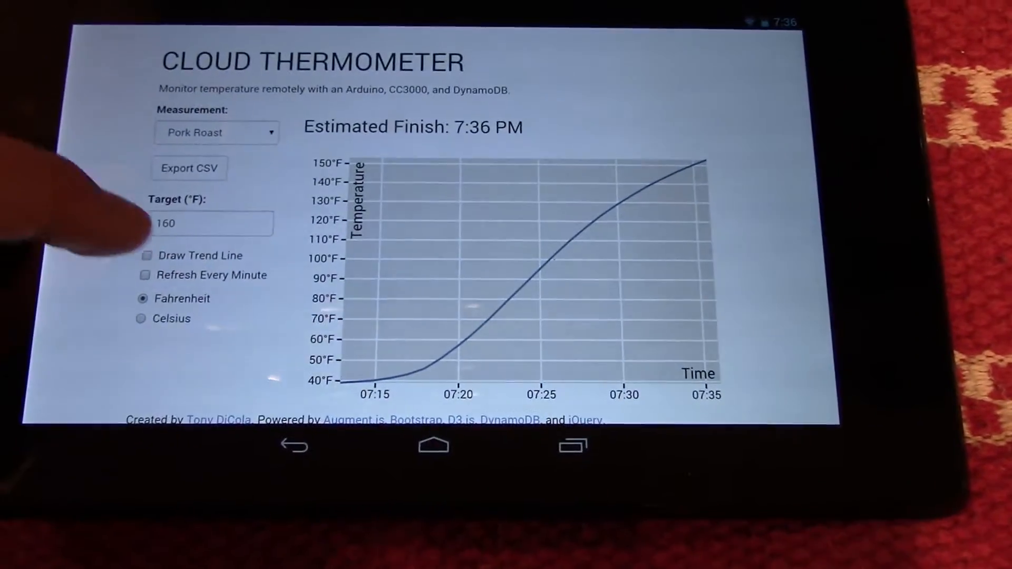
Step: Enable Draw Trend Line so a dashed red trend line overlays the temperature curve
left_click(147, 254)
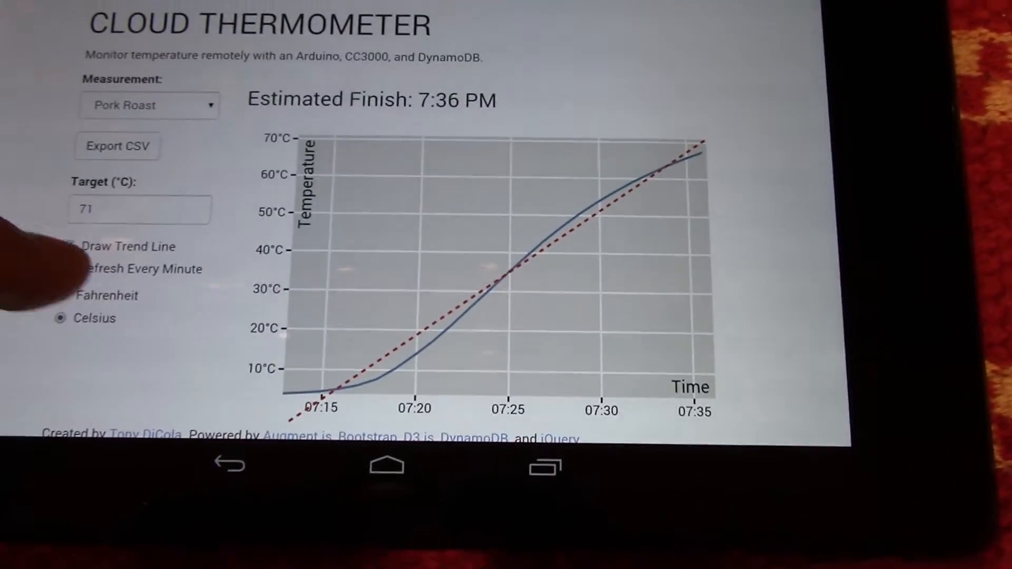
Step: Switch the chart units back to Fahrenheit, restoring the 160 °F target
left_click(59, 295)
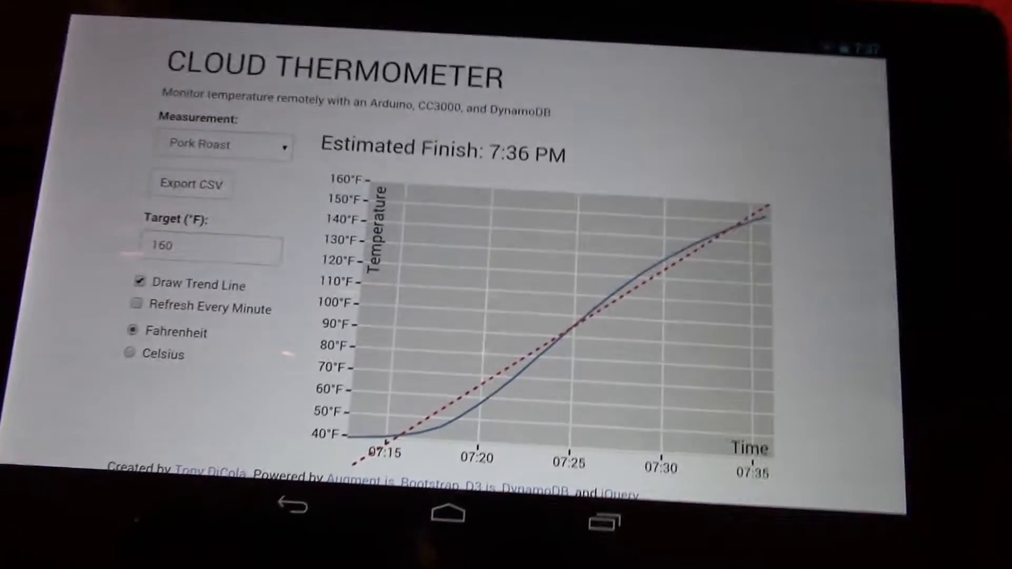